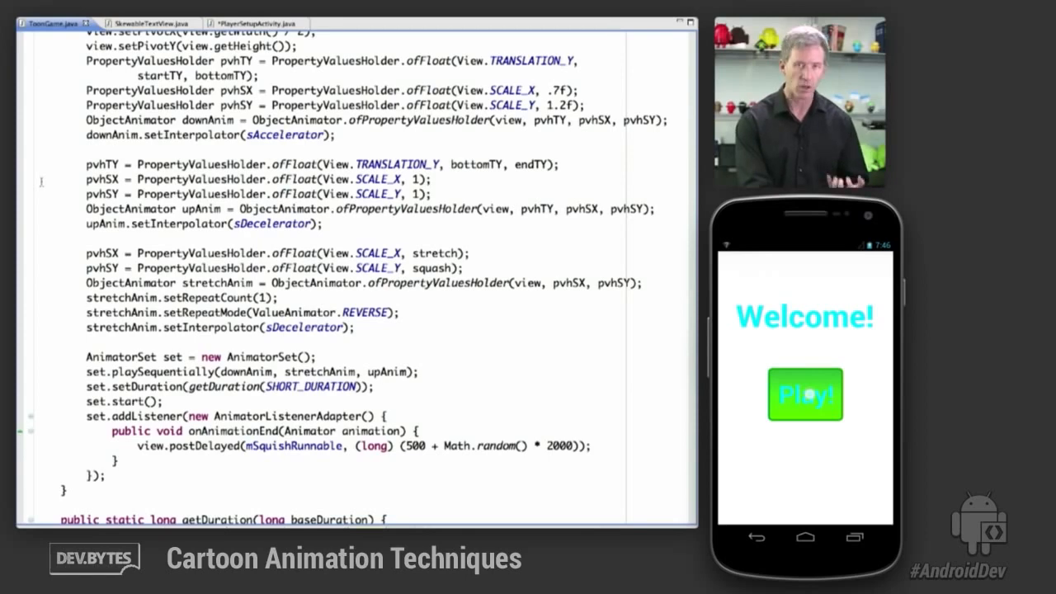
- Scroll ToonGame.java up to its class description and duration constants
{"action": "left_click", "coordinate": [805, 394]}
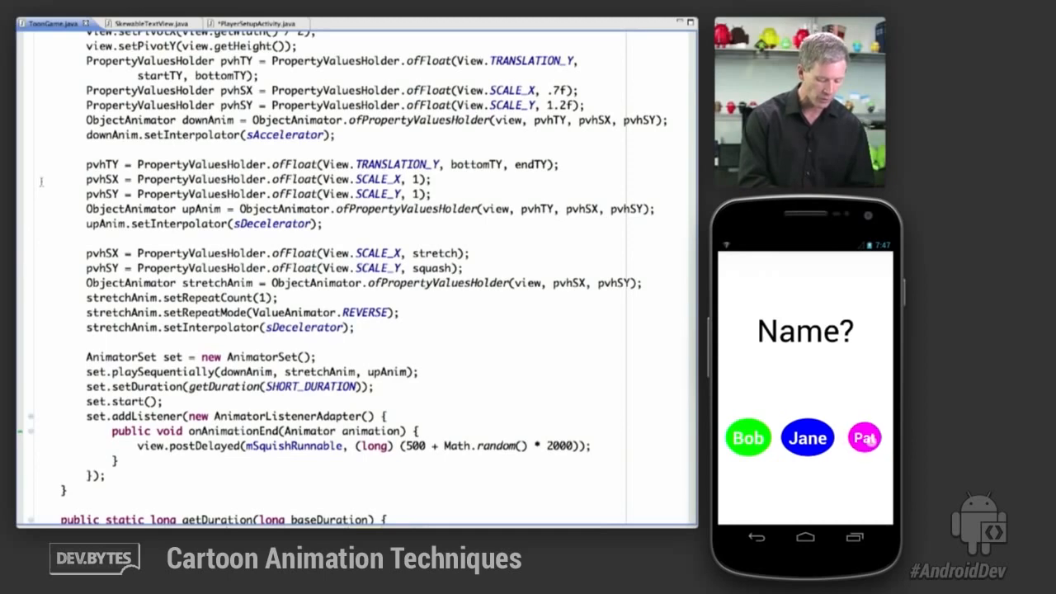
{"action": "left_click", "coordinate": [865, 437]}
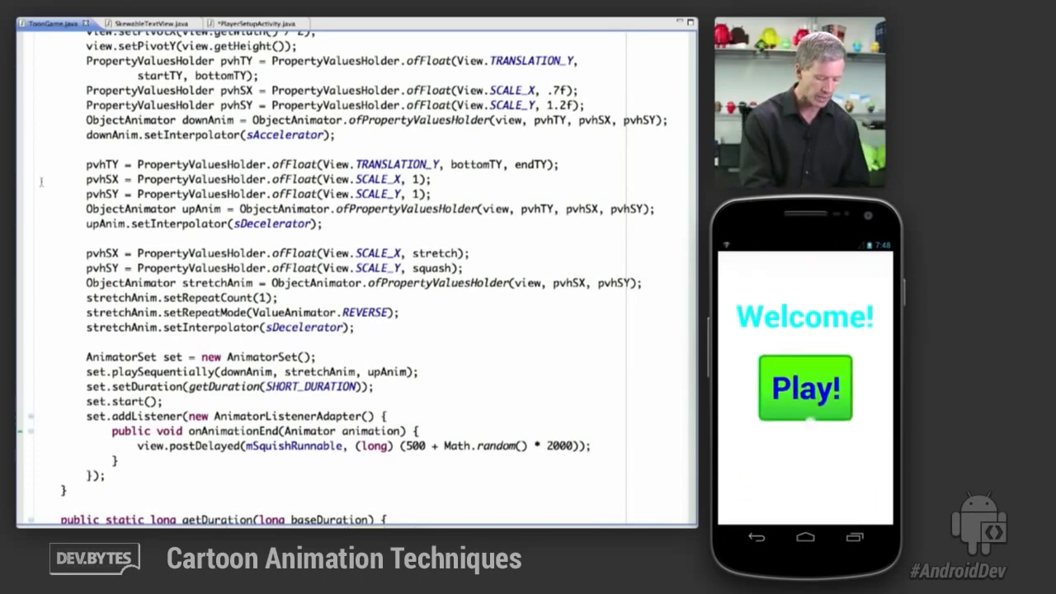
{"action": "left_click", "coordinate": [805, 388]}
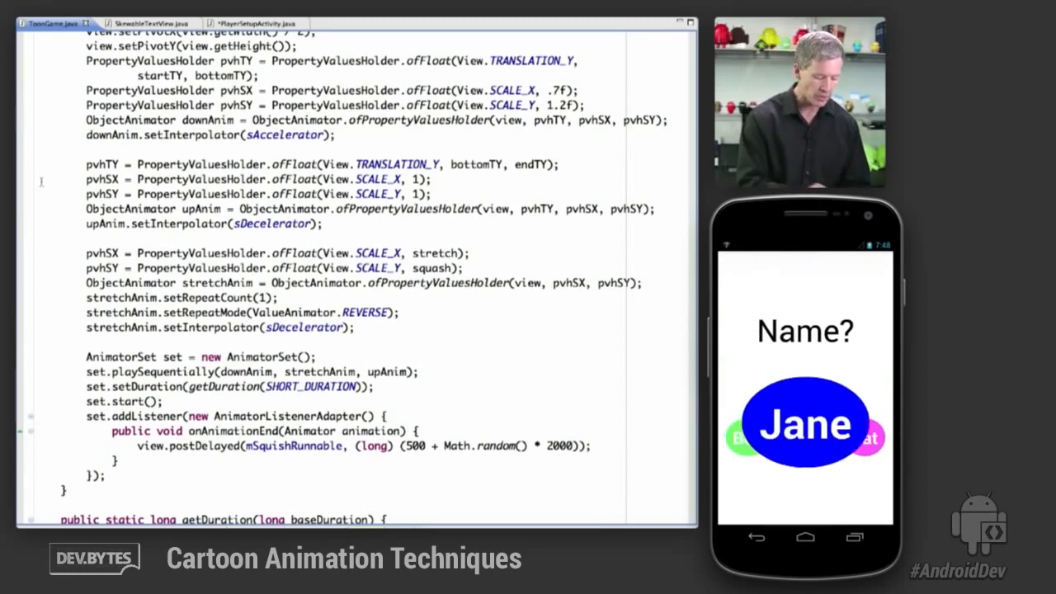
{"action": "left_click", "coordinate": [802, 424]}
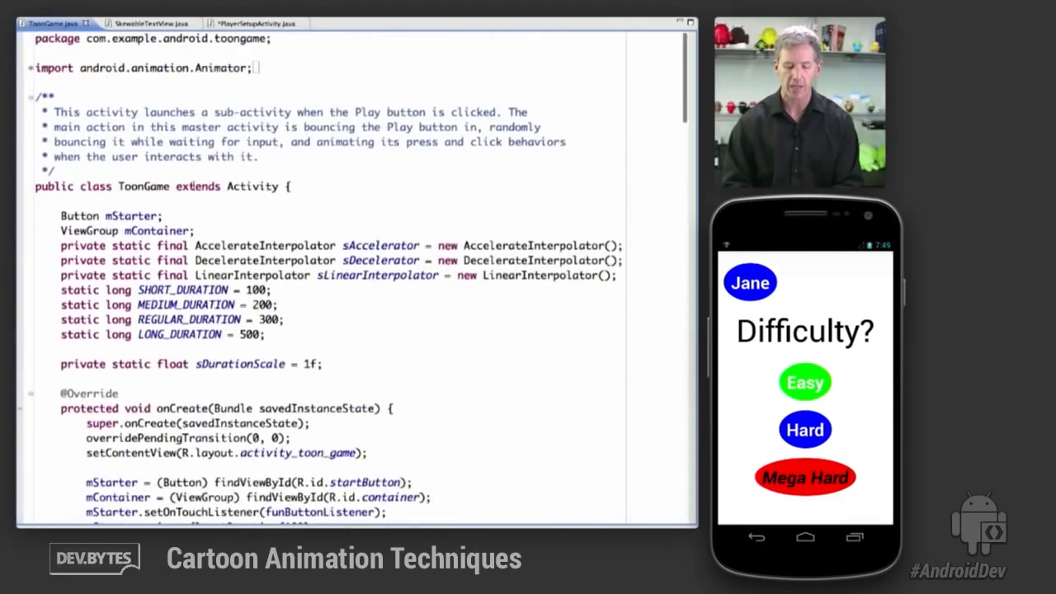
- Scroll to ToonGame's touch handler and point out the ACTION_DOWN button-shrink line
{"action": "scroll", "scroll_direction": "down", "scroll_amount": 3}
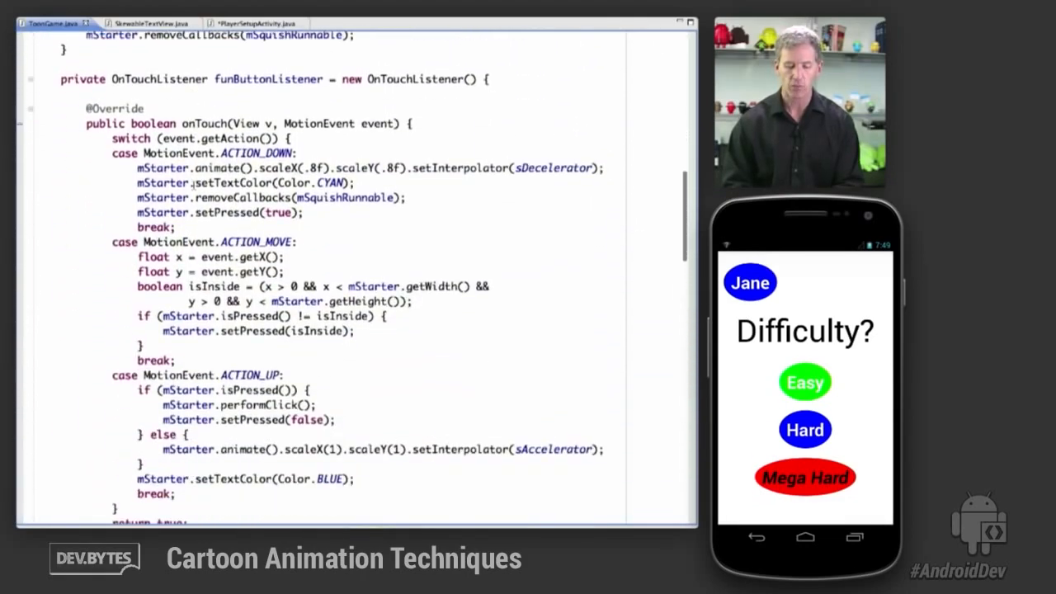
{"action": "scroll", "scroll_direction": "down", "scroll_amount": 3}
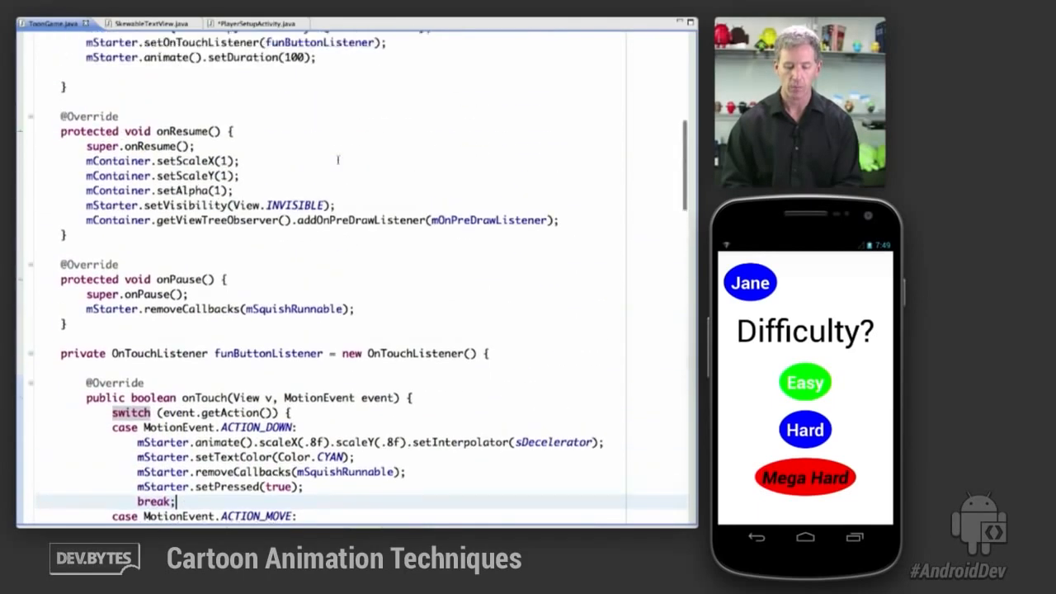
{"action": "scroll", "scroll_direction": "down", "scroll_amount": 3}
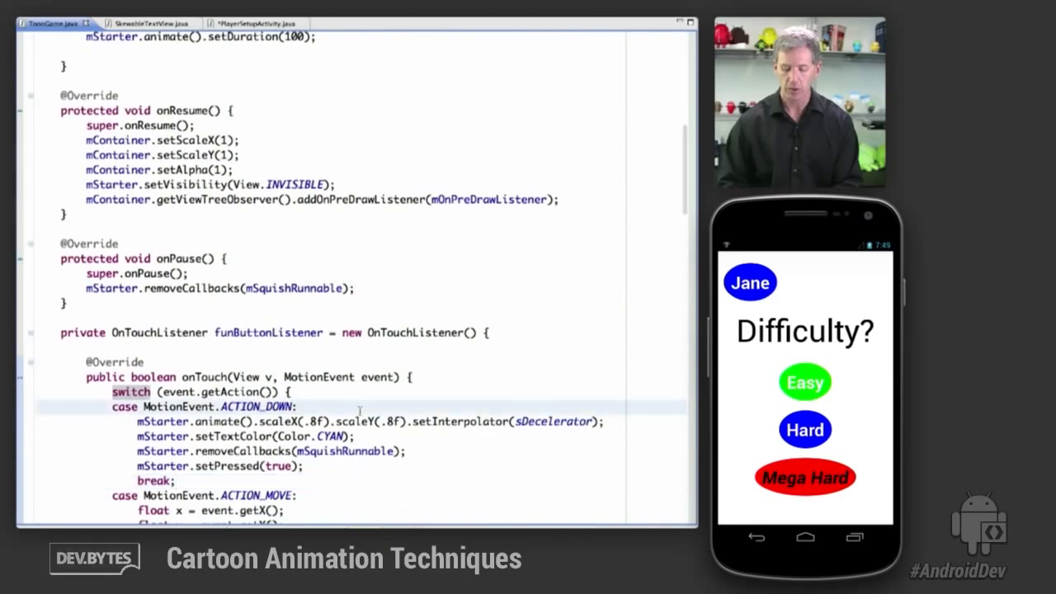
{"action": "left_click", "coordinate": [354, 422]}
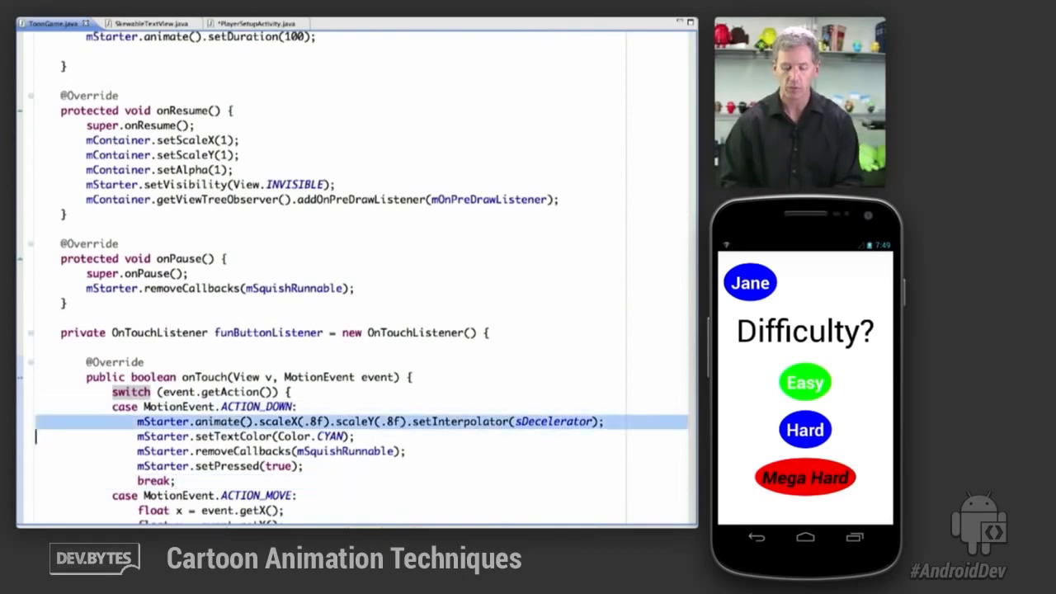
- Scroll through the play code, then switch to PlayerSetupActivity.java at its button press listener
{"action": "scroll", "scroll_direction": "down", "scroll_amount": 3}
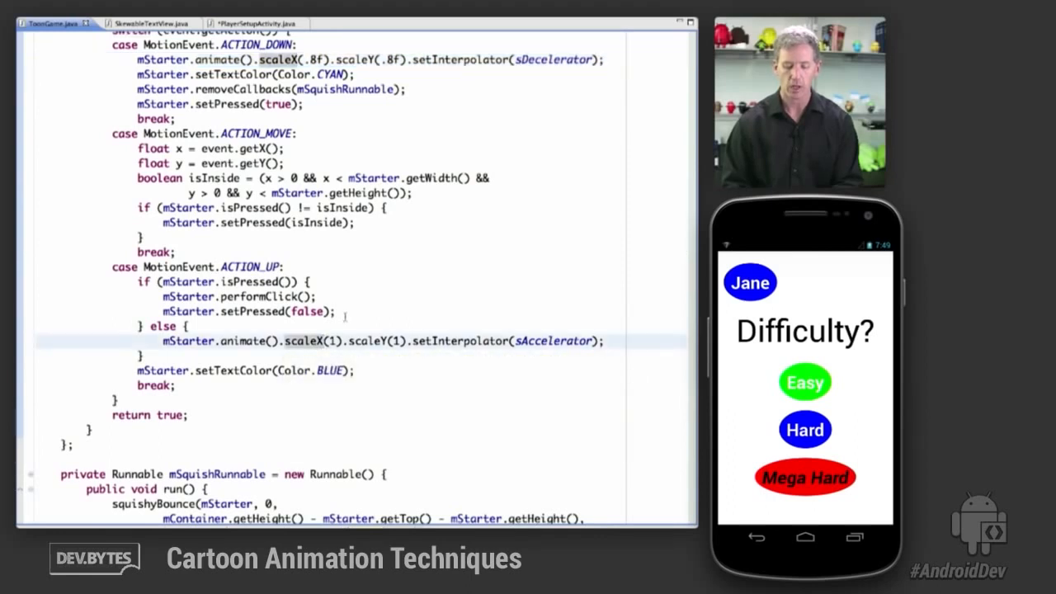
{"action": "scroll", "scroll_direction": "down", "scroll_amount": 3}
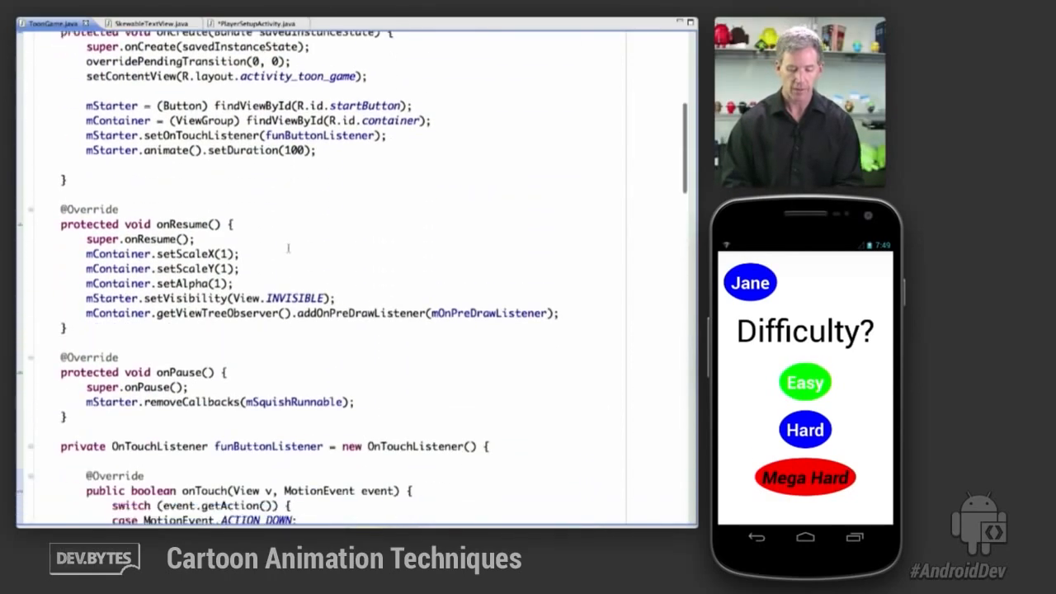
{"action": "scroll", "scroll_direction": "down", "scroll_amount": 3}
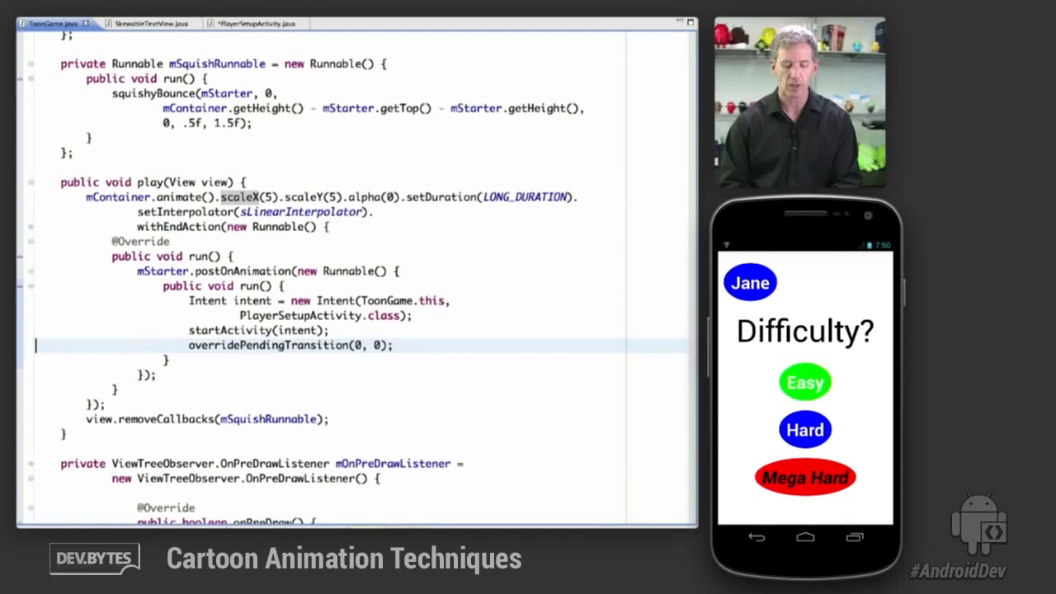
{"action": "left_click", "coordinate": [264, 23]}
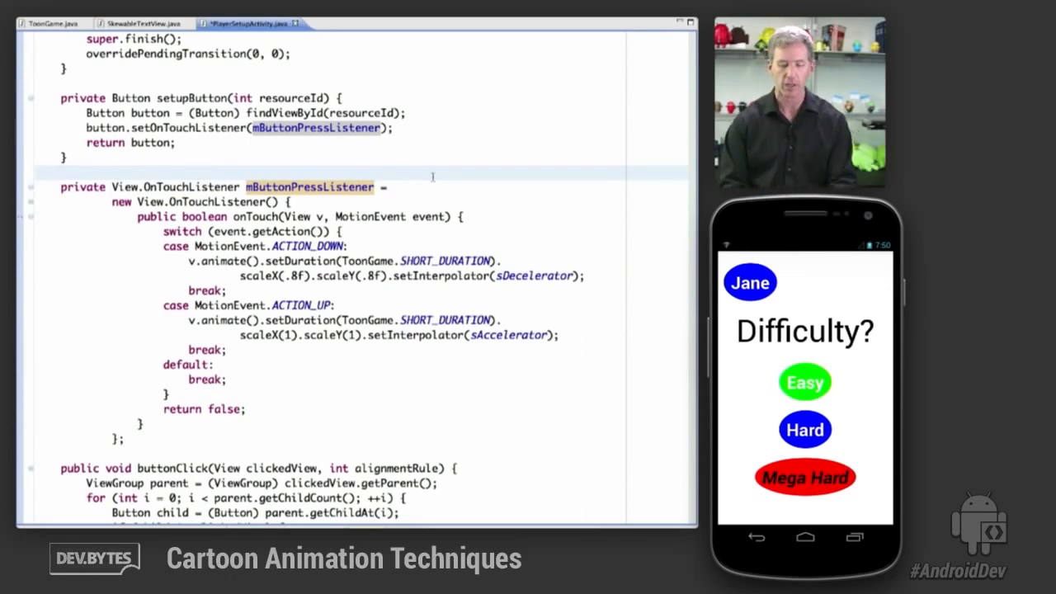
- Scroll through PlayerSetupActivity's buttonClick button-copy animation code
{"action": "scroll", "scroll_direction": "down", "scroll_amount": 3}
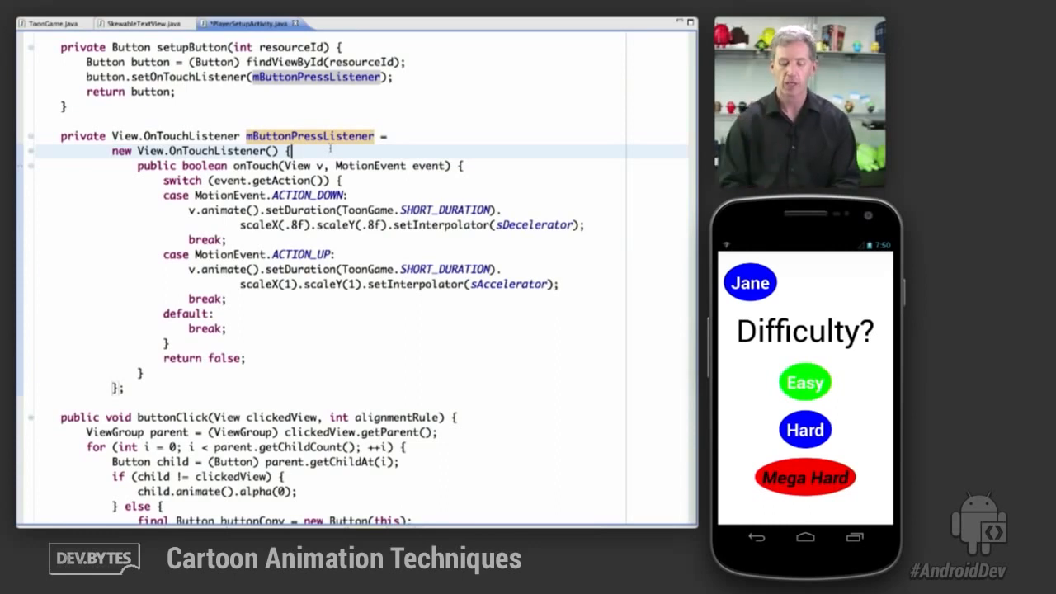
{"action": "scroll", "scroll_direction": "down", "scroll_amount": 3}
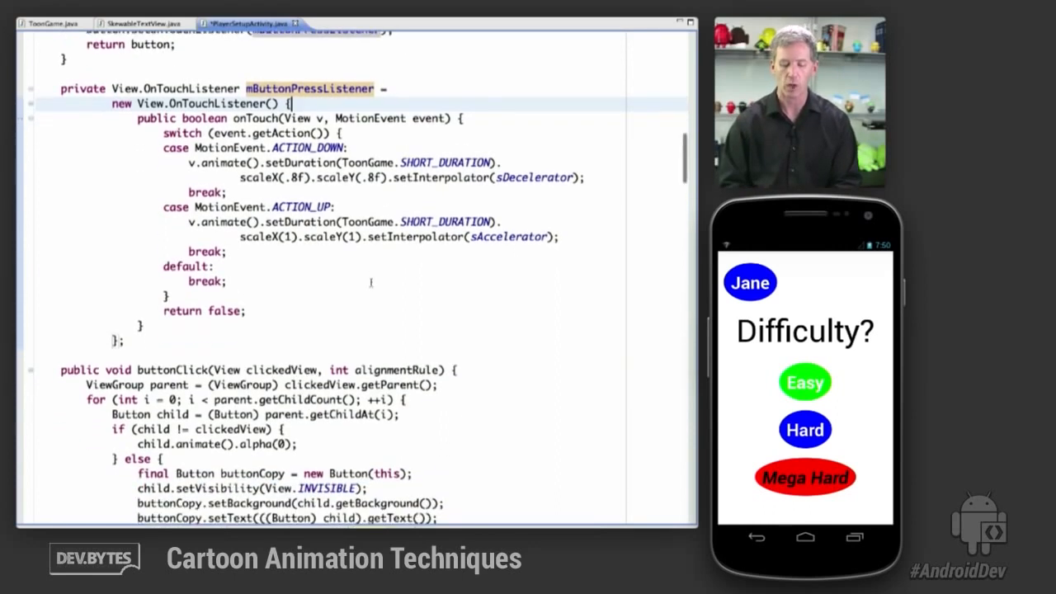
{"action": "scroll", "scroll_direction": "down", "scroll_amount": 3}
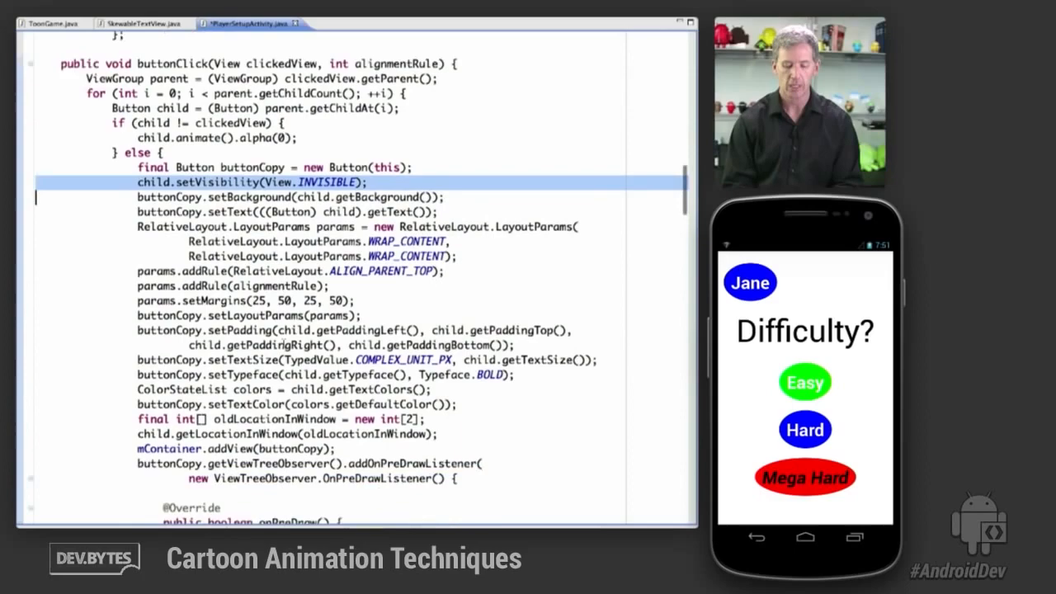
- Scroll through setupNumberButton, then switch to SkewableTextView.java at its class description
{"action": "scroll", "scroll_direction": "down", "scroll_amount": 3}
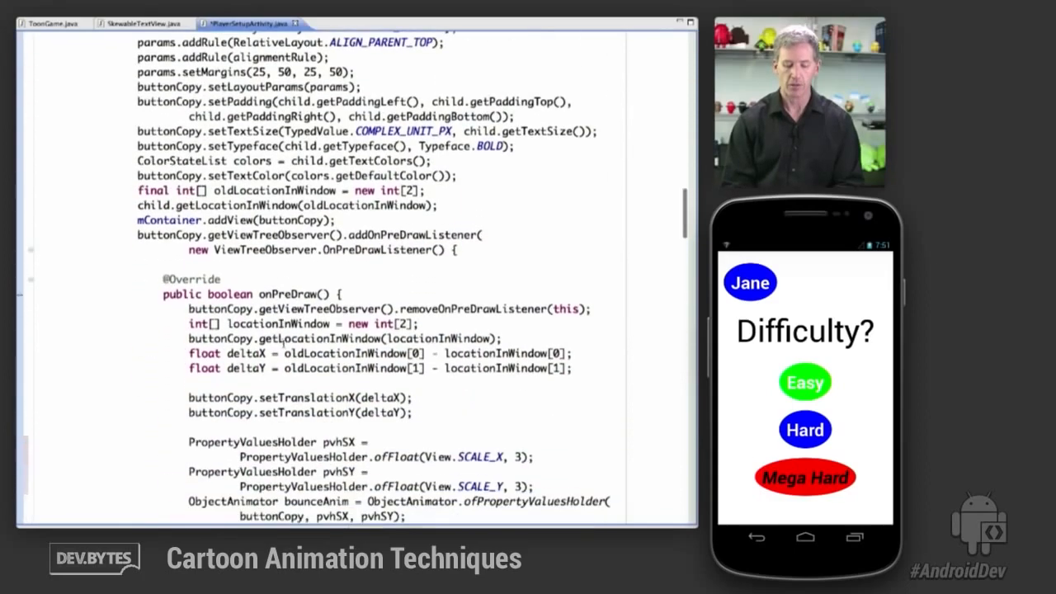
{"action": "scroll", "scroll_direction": "down", "scroll_amount": 3}
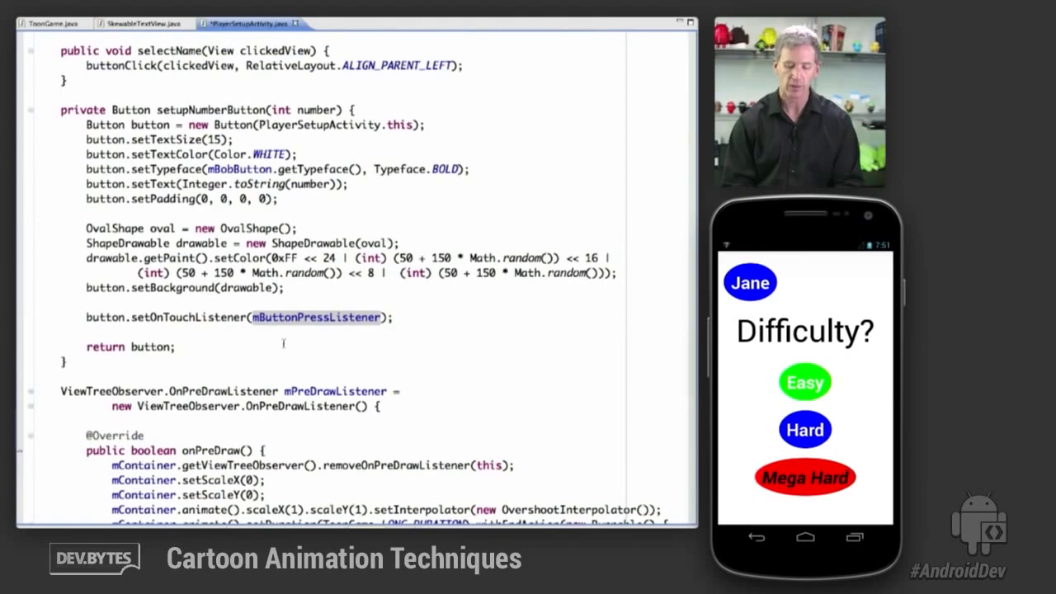
{"action": "scroll", "scroll_direction": "down", "scroll_amount": 3}
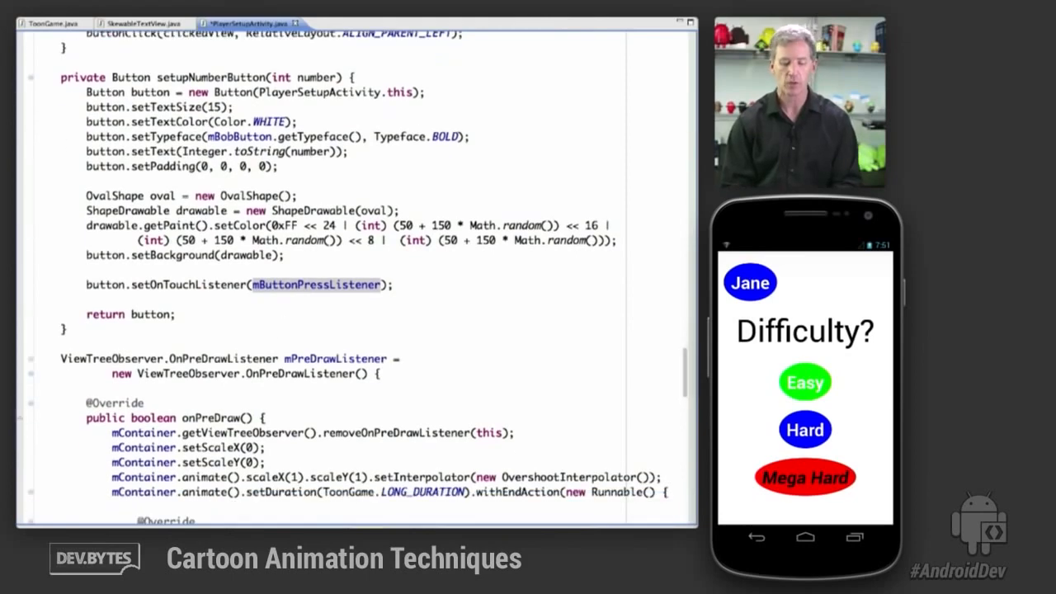
{"action": "left_click", "coordinate": [140, 23]}
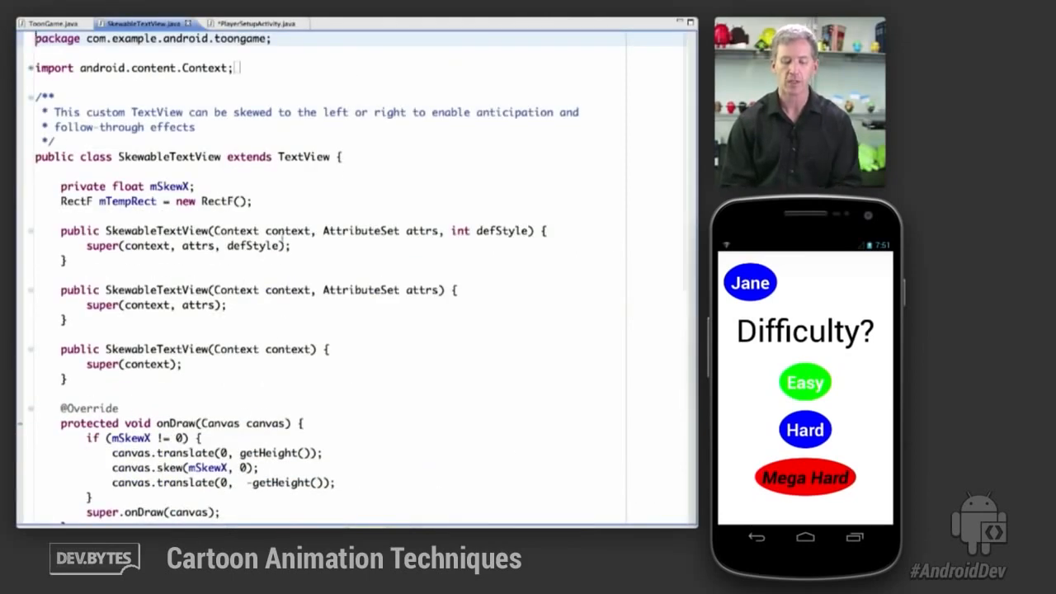
- Scroll SkewableTextView.java down to setSkewX and invalidateSkewedBounds
{"action": "scroll", "scroll_direction": "down", "scroll_amount": 3}
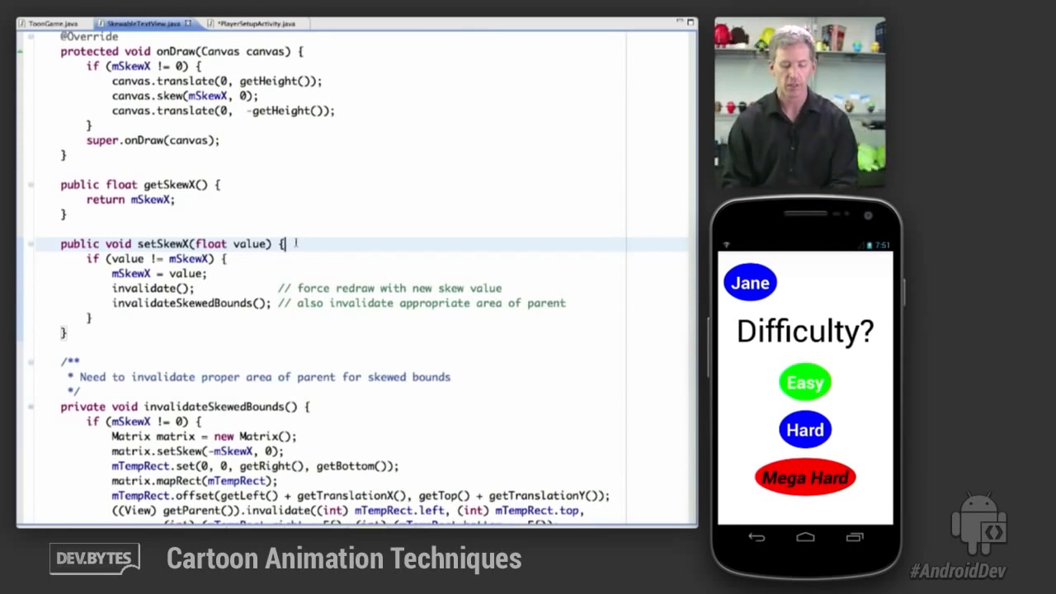
{"action": "scroll", "scroll_direction": "down", "scroll_amount": 3}
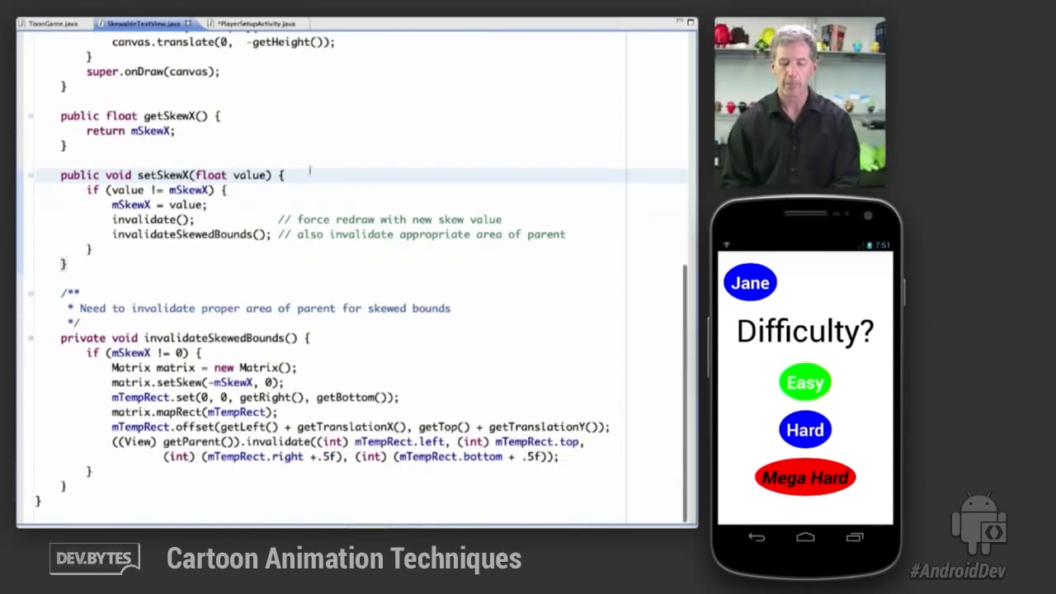